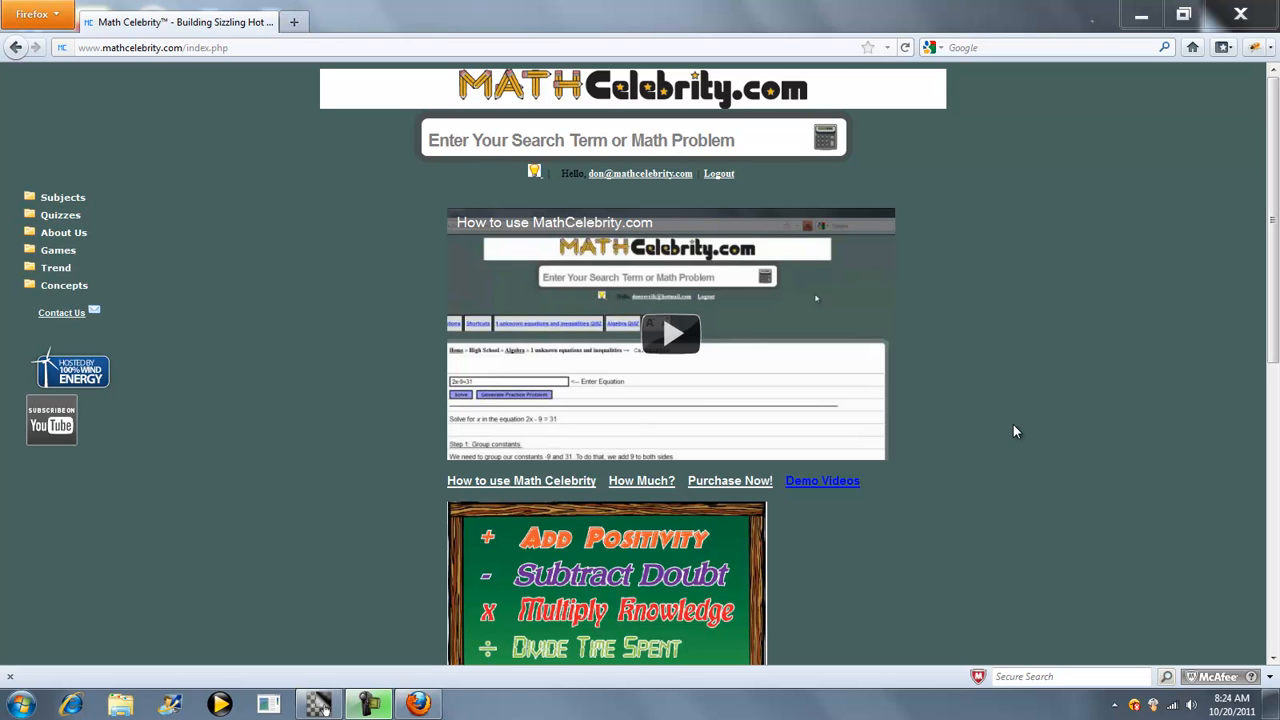
pyautogui.moveTo(976, 404)
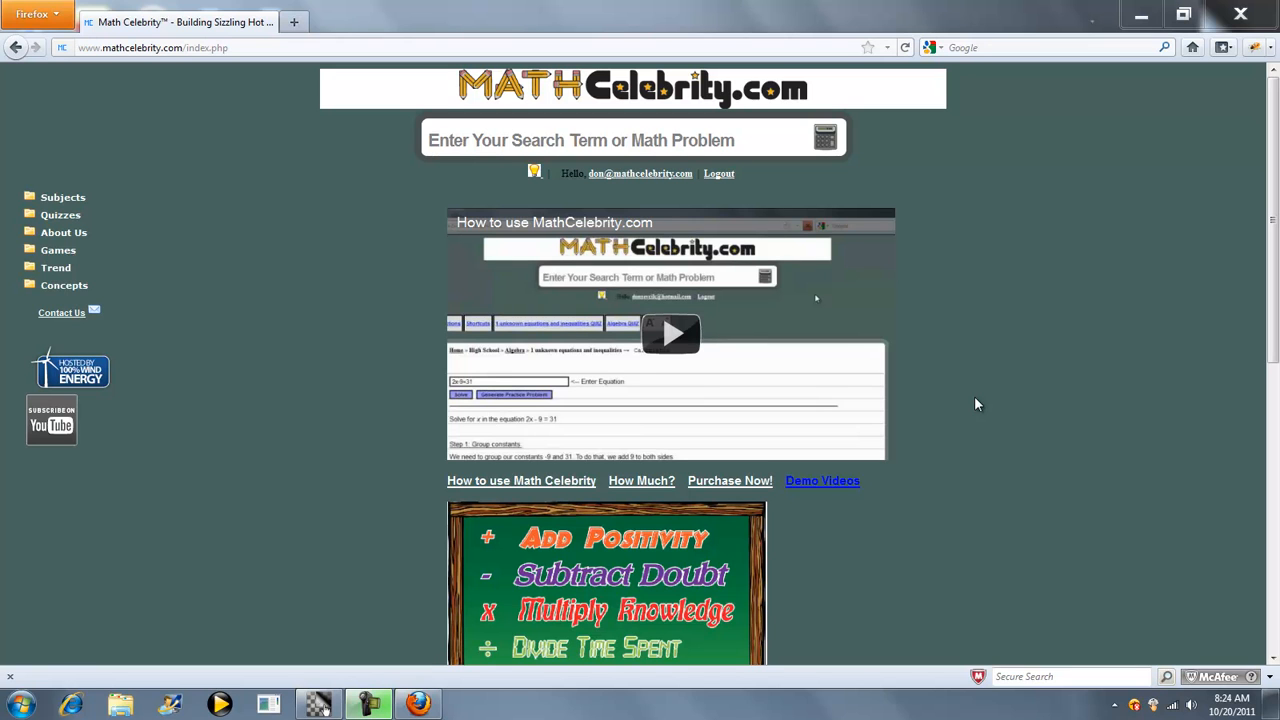
pyautogui.moveTo(992, 420)
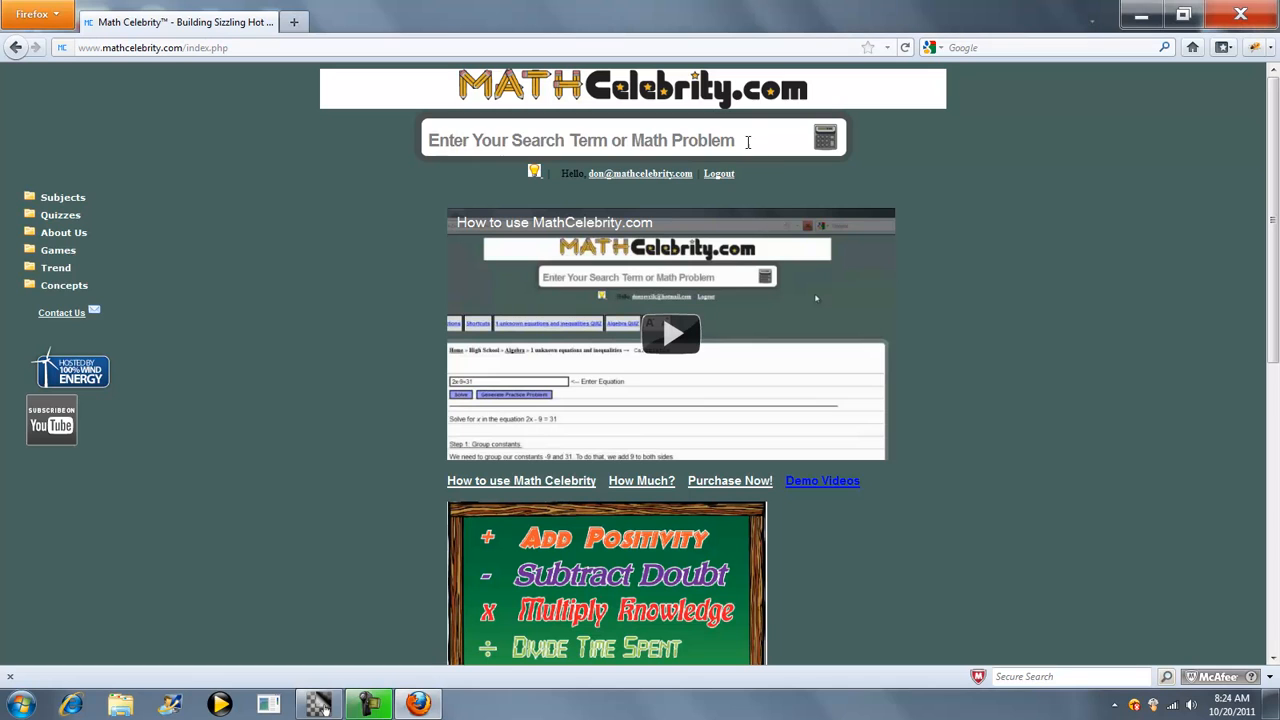
# Step: Enter the search phrase "25 tallies", correcting it from "tally marks", and submit it
pyautogui.write('t')
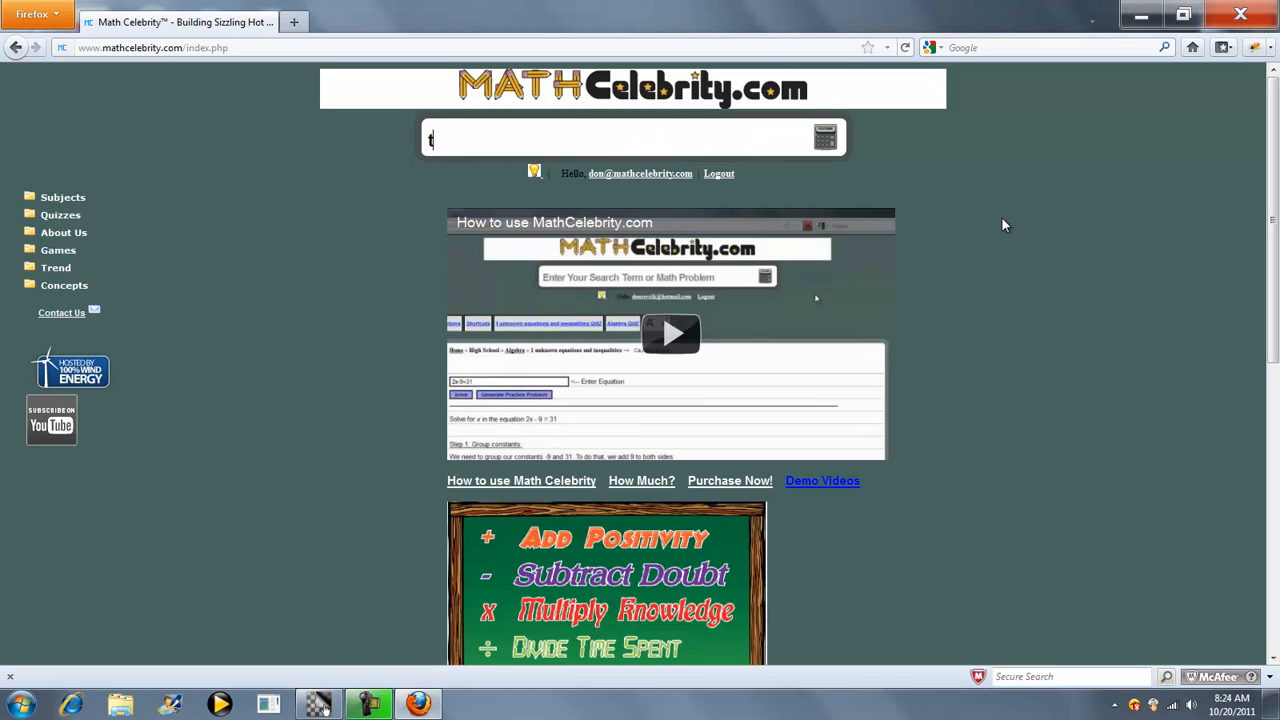
pyautogui.write('all')
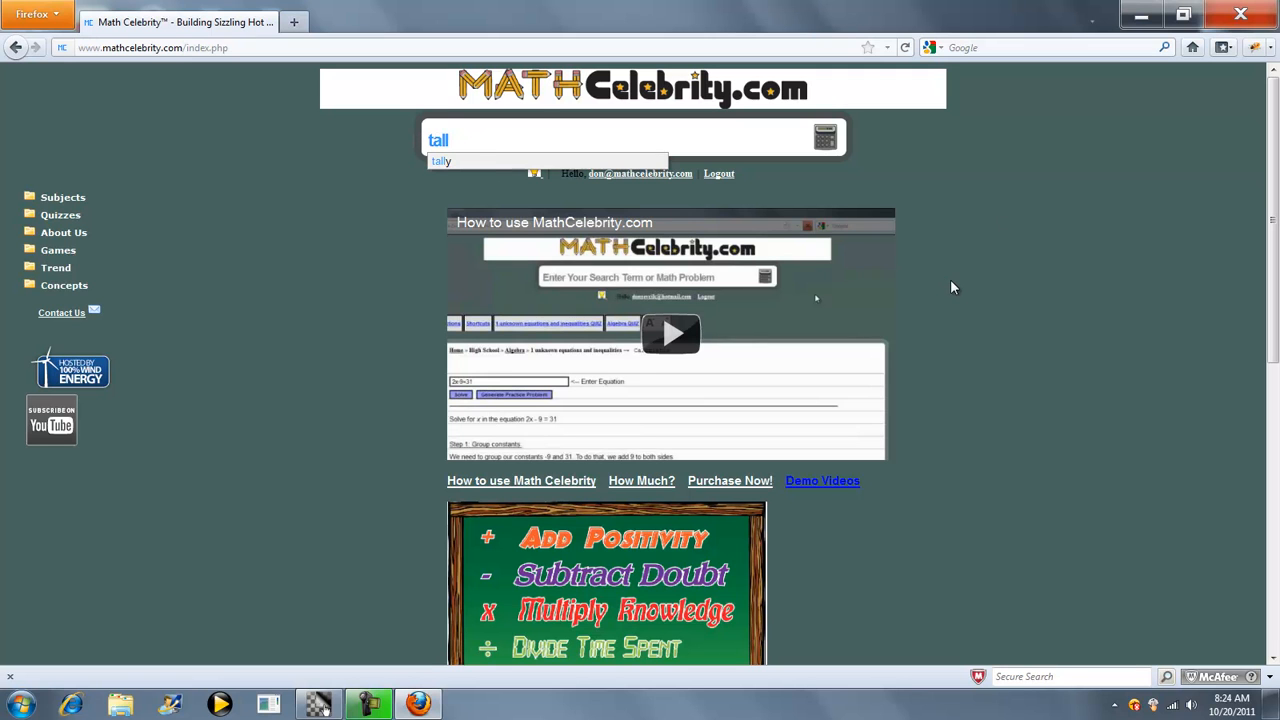
pyautogui.moveTo(1020, 308)
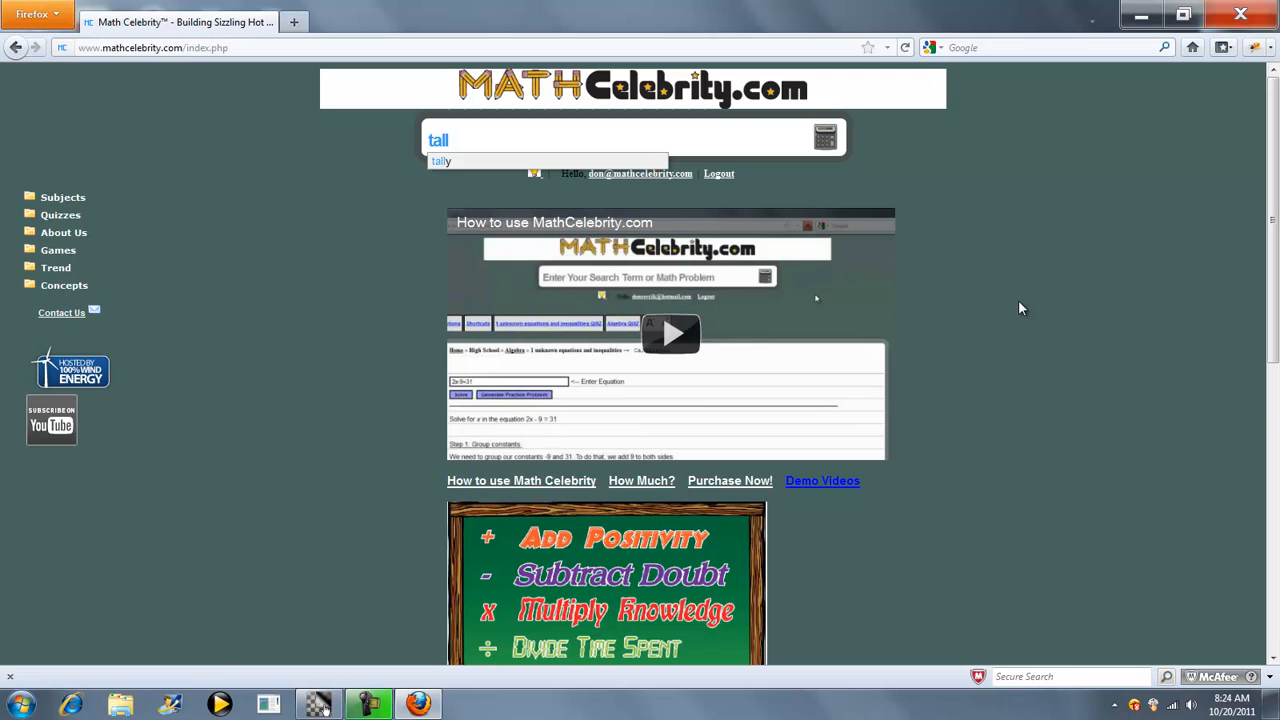
pyautogui.write('25')
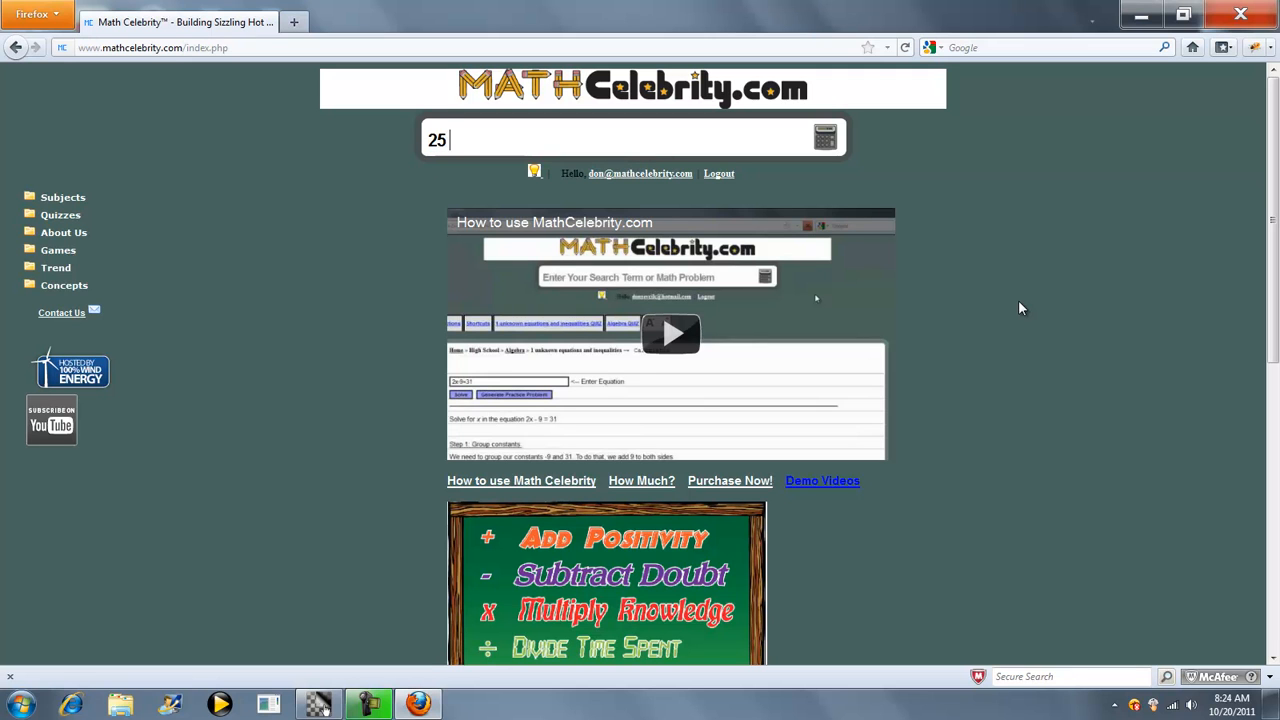
pyautogui.write('tally marks')
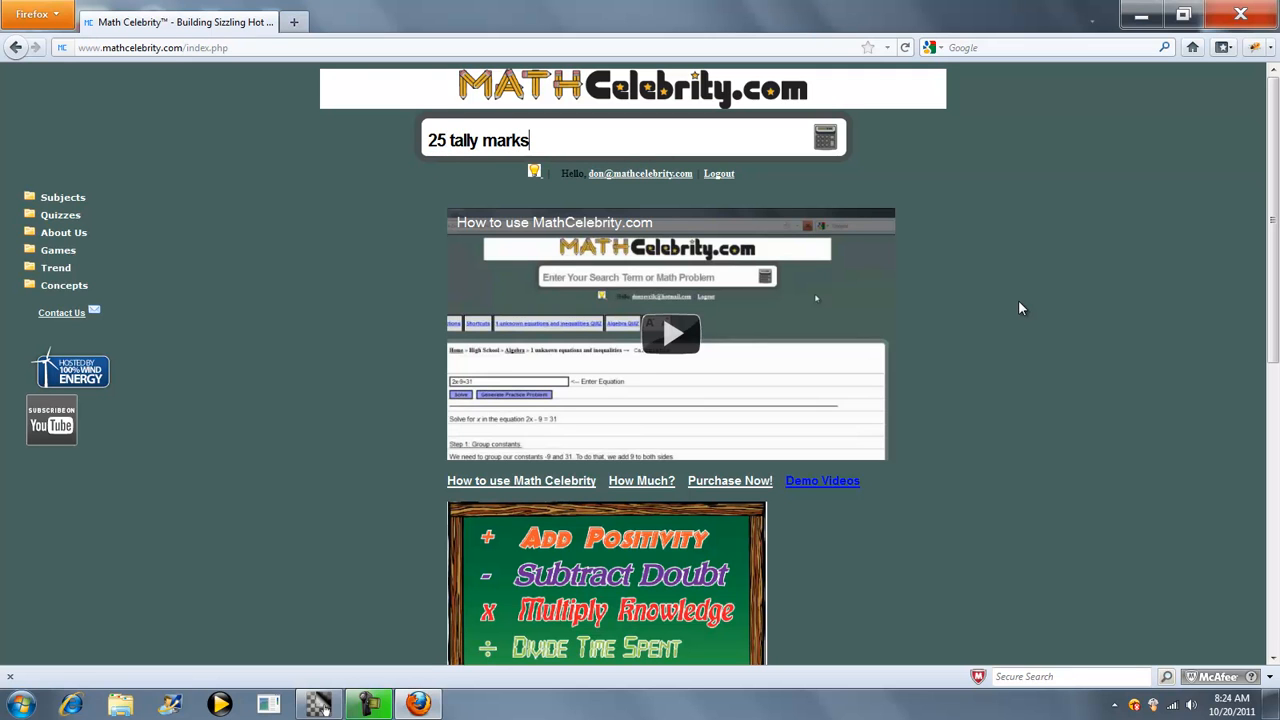
pyautogui.press('BackSpace')
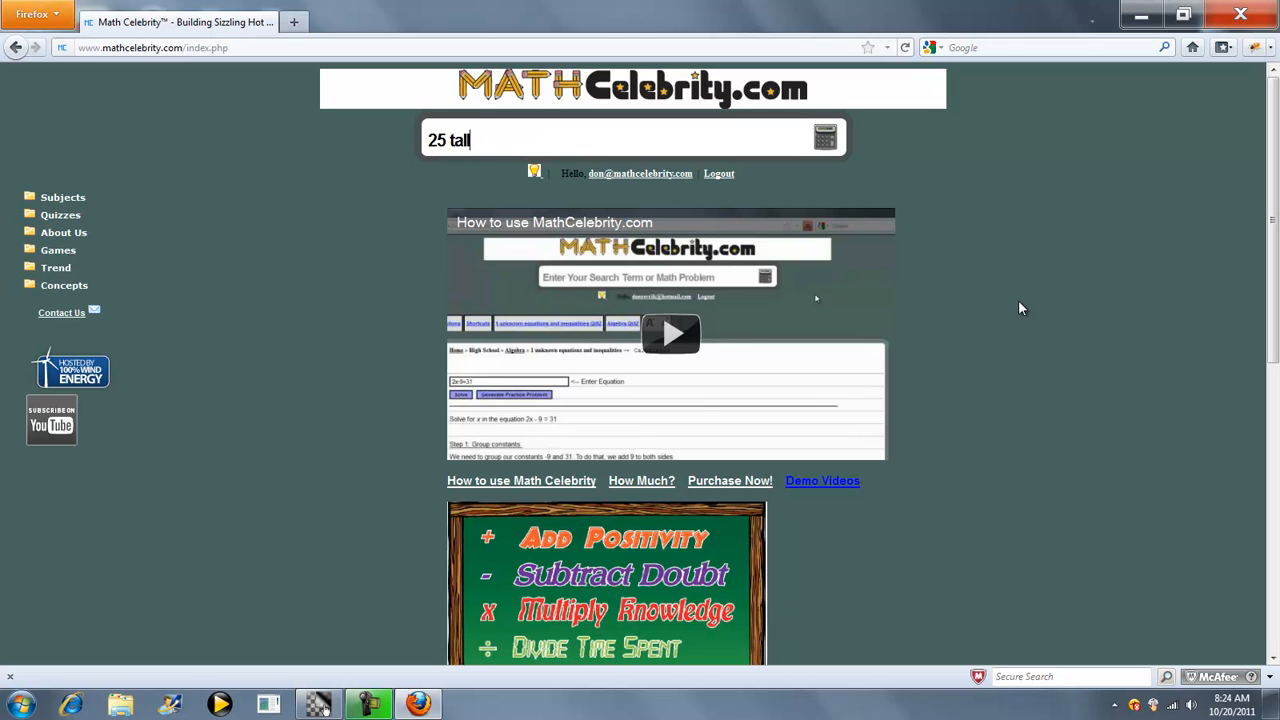
pyautogui.write('ies')
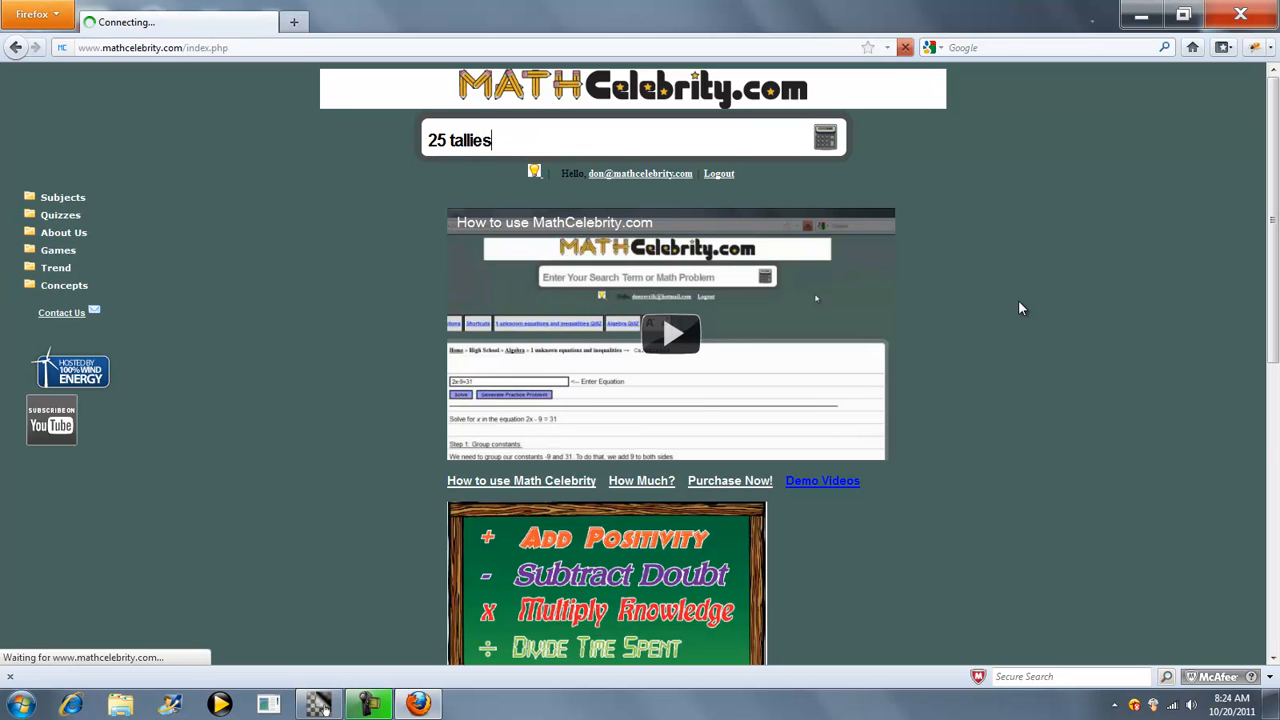
# Step: Load the Tally Marks Calculator result for 25 and review the five blocks of five
pyautogui.click(824, 136)
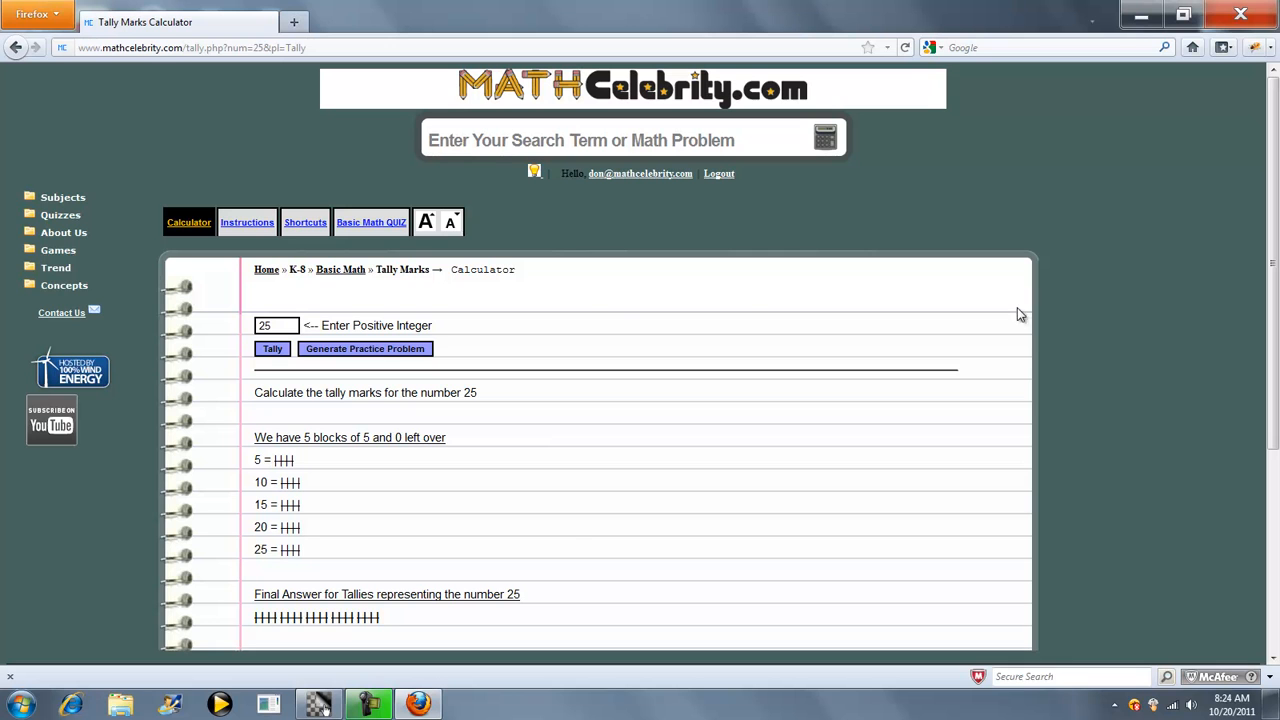
pyautogui.click(424, 222)
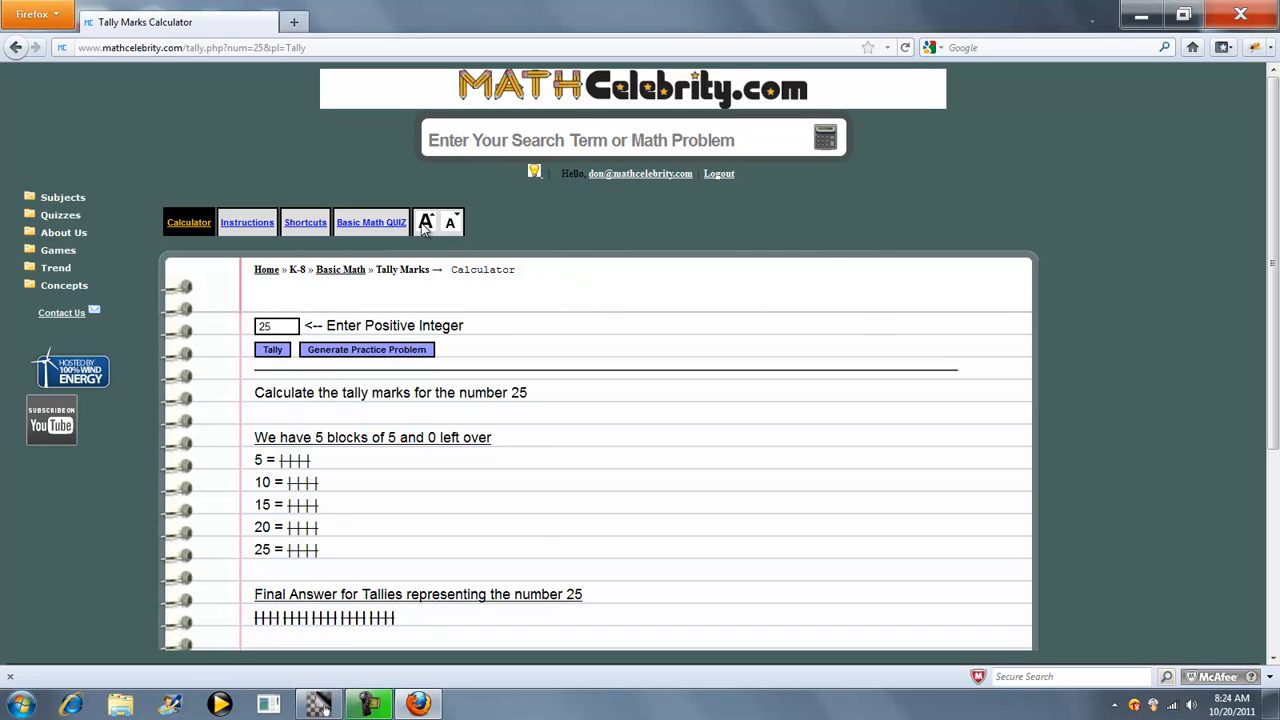
pyautogui.scroll(-3)
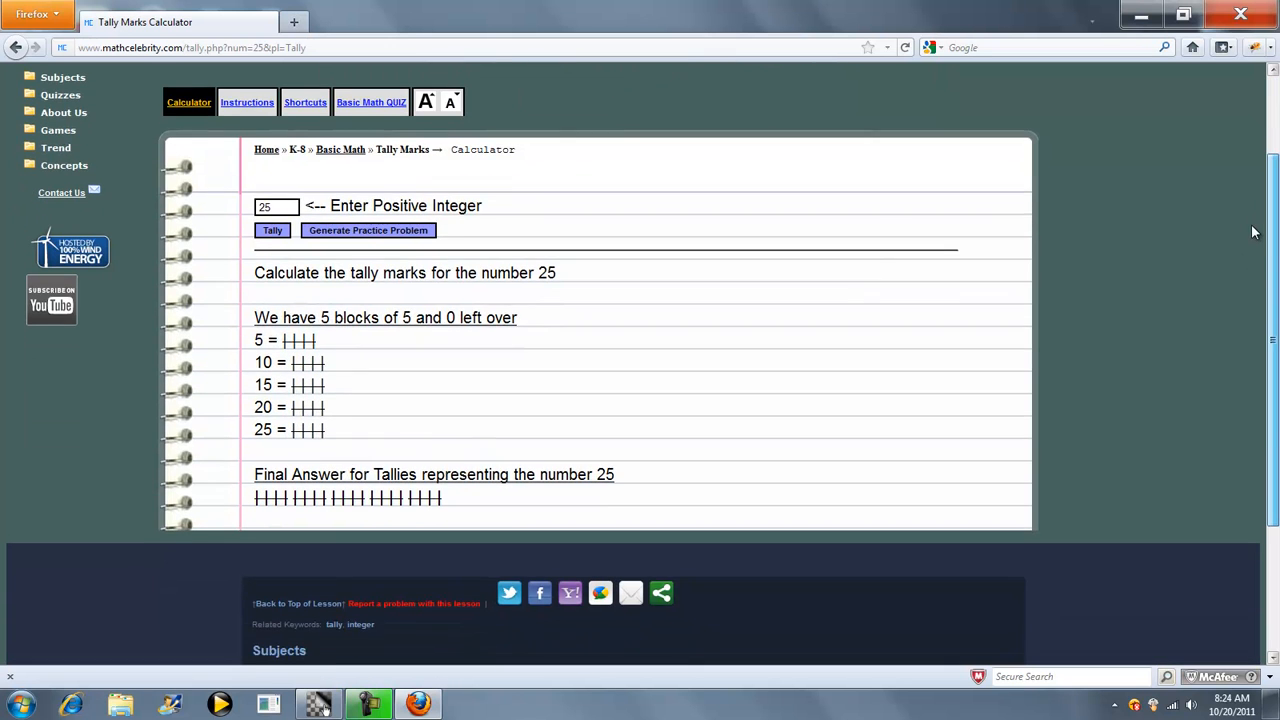
pyautogui.scroll(3)
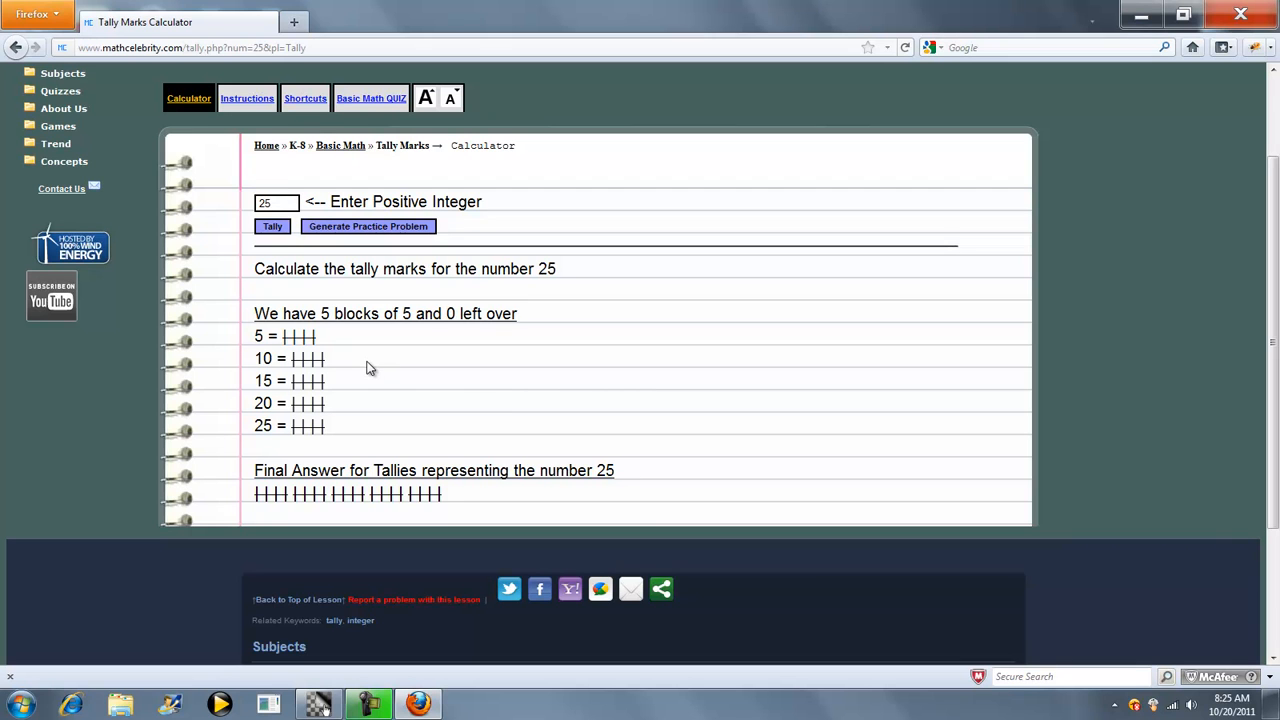
pyautogui.moveTo(342, 432)
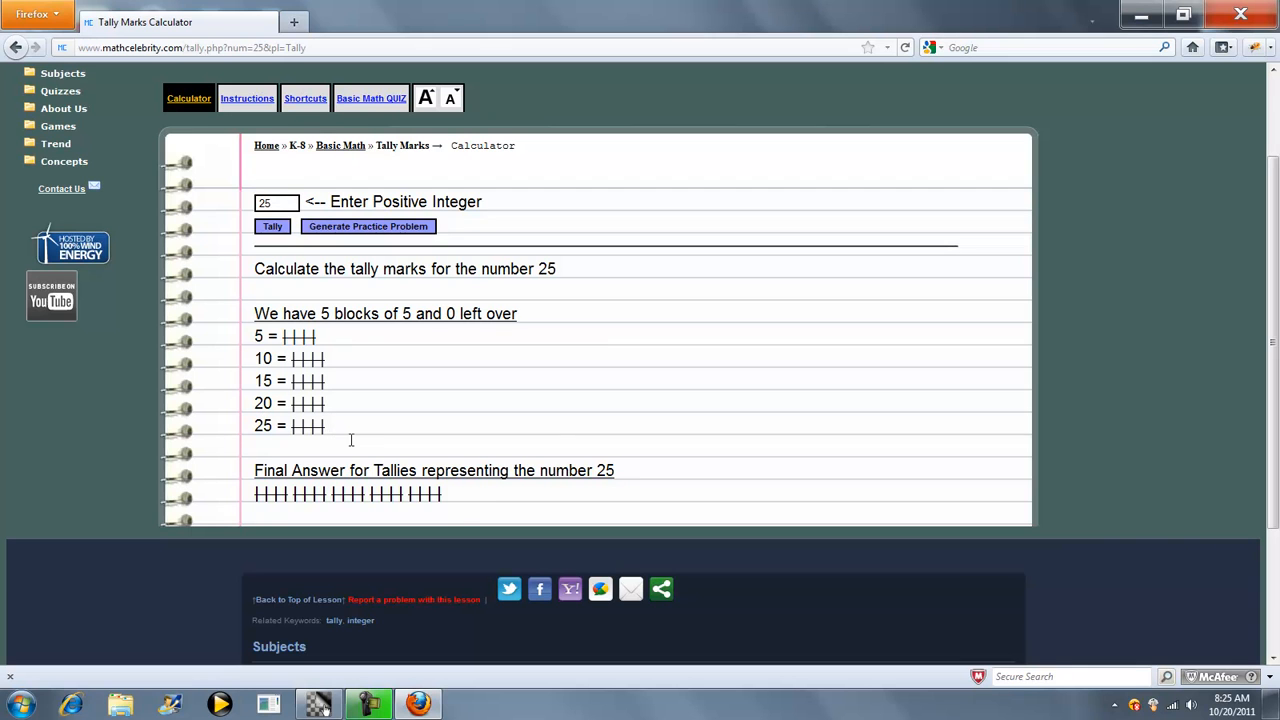
pyautogui.moveTo(388, 418)
pyautogui.write('27')
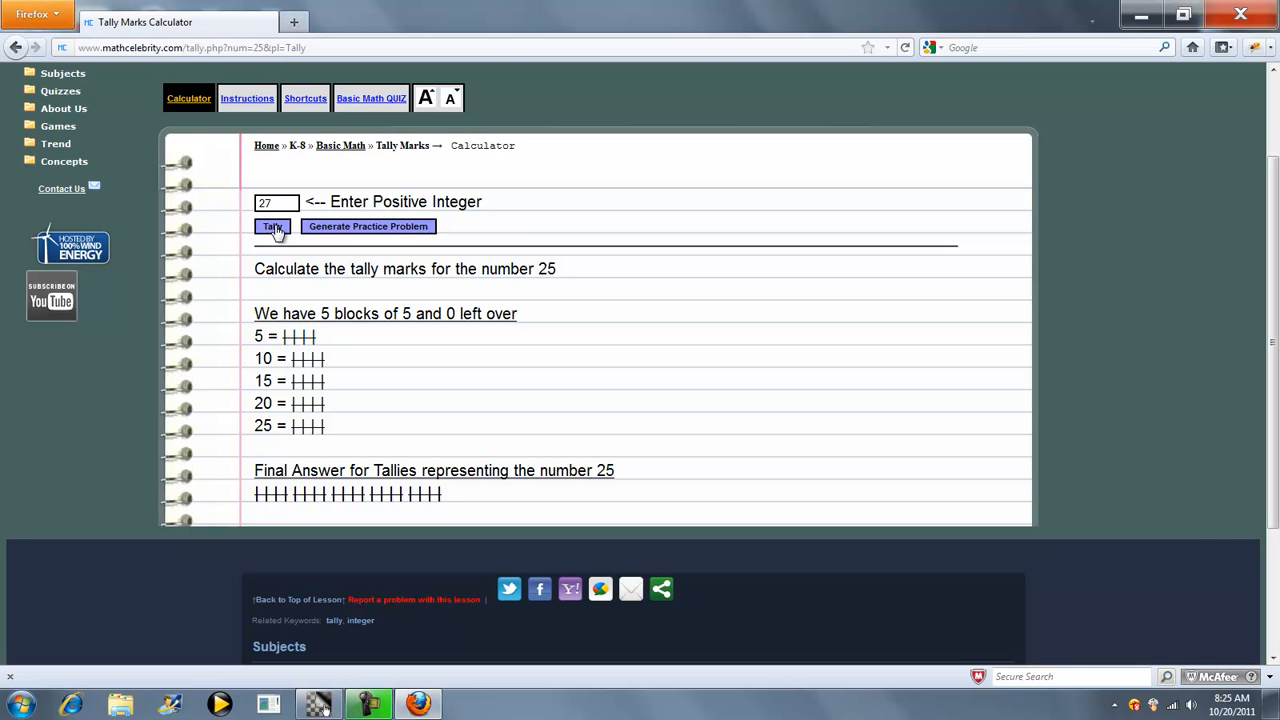
# Step: Tally 27 and review the result: five blocks of five plus two left over
pyautogui.click(272, 228)
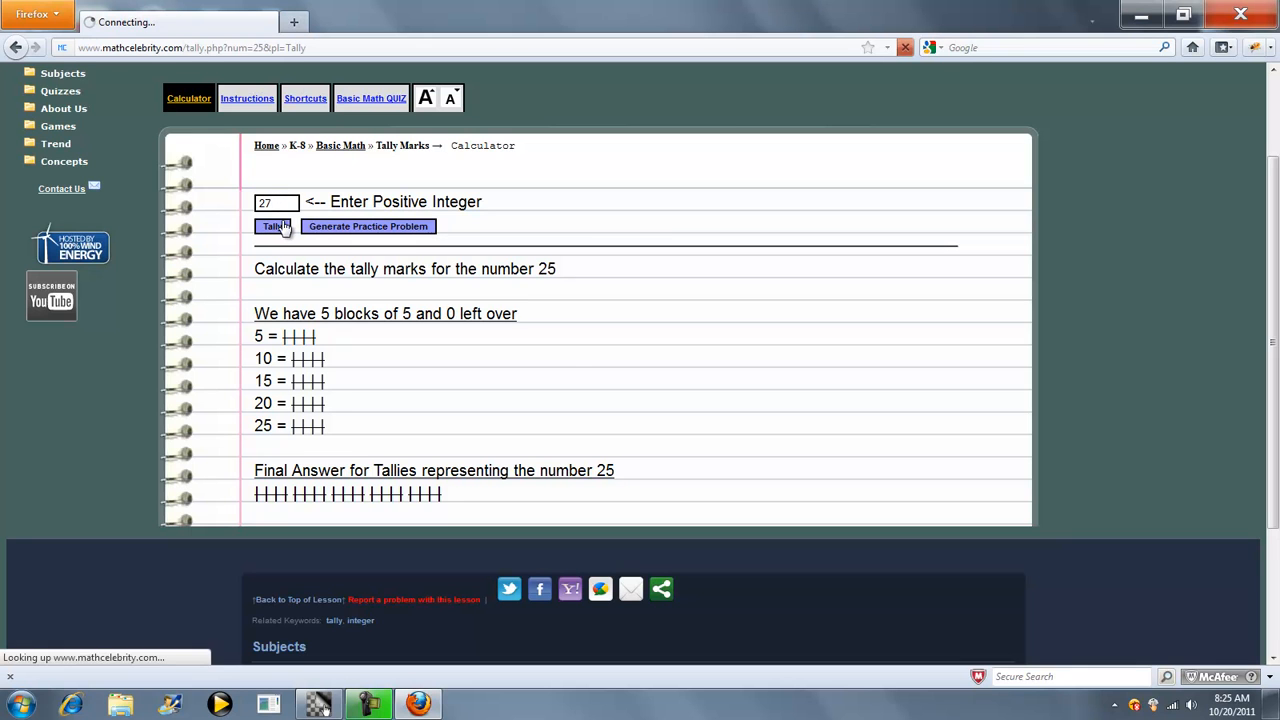
pyautogui.click(272, 226)
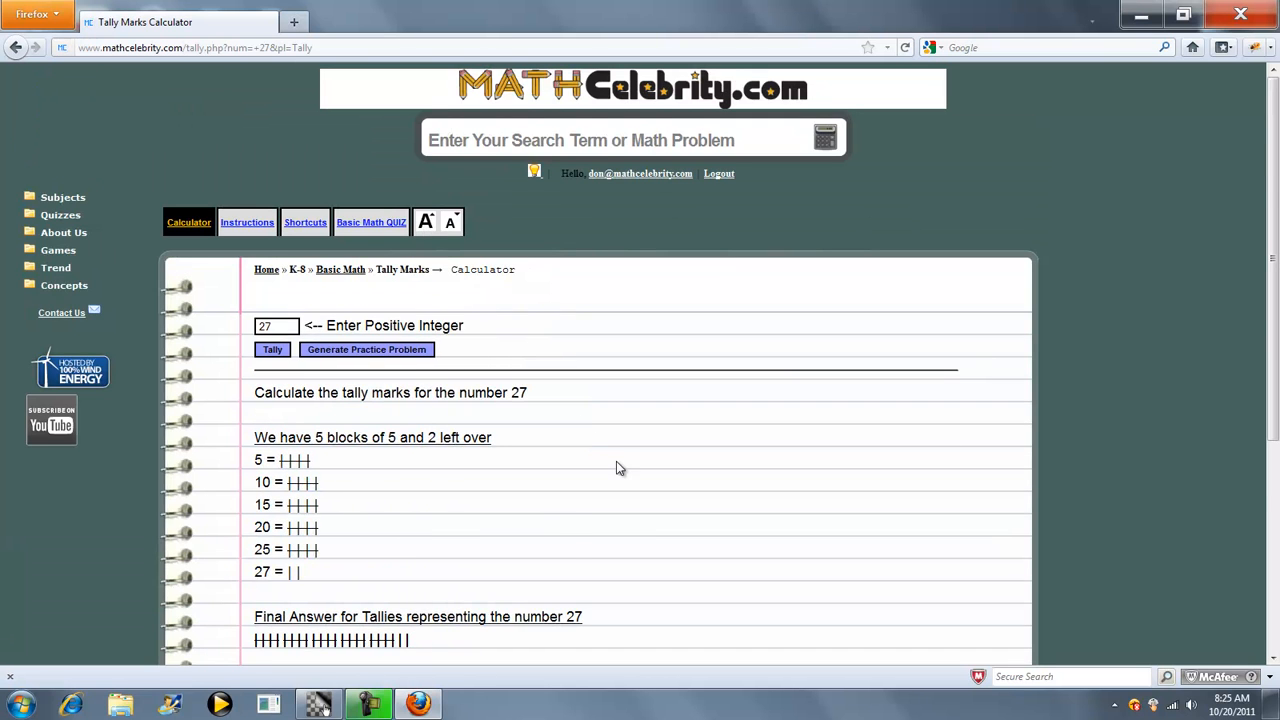
pyautogui.scroll(-3)
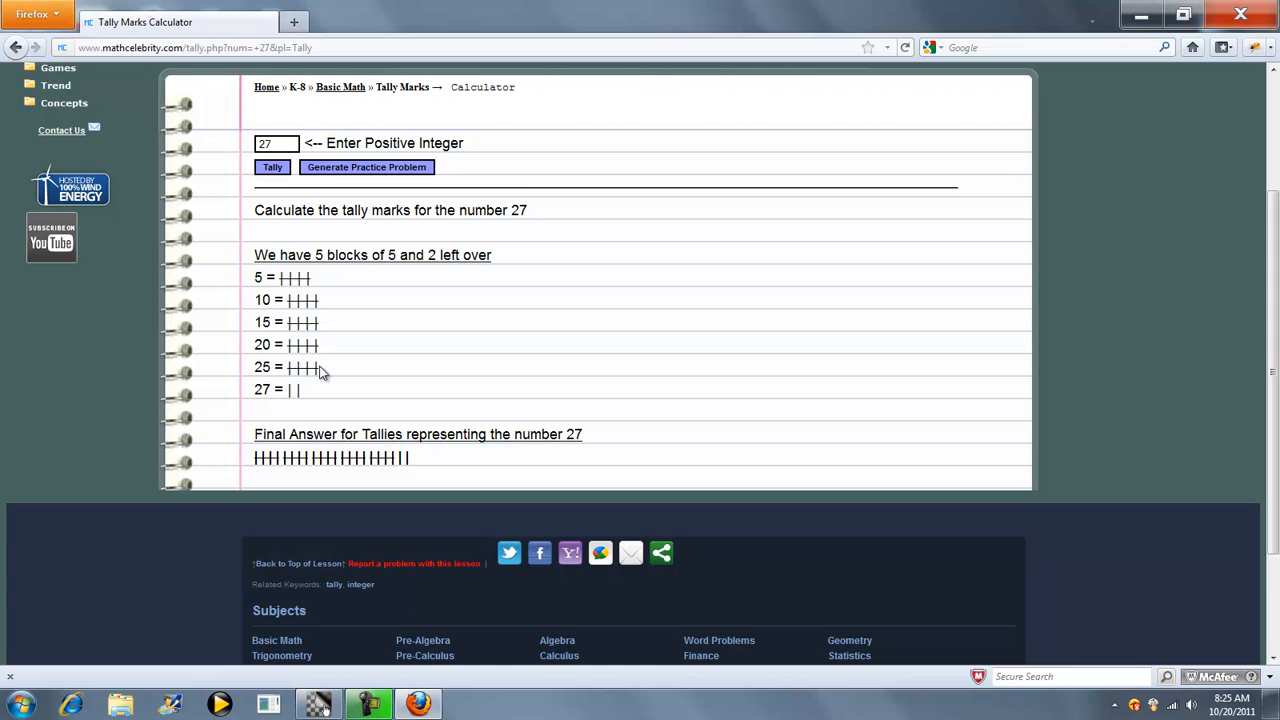
pyautogui.moveTo(298, 392)
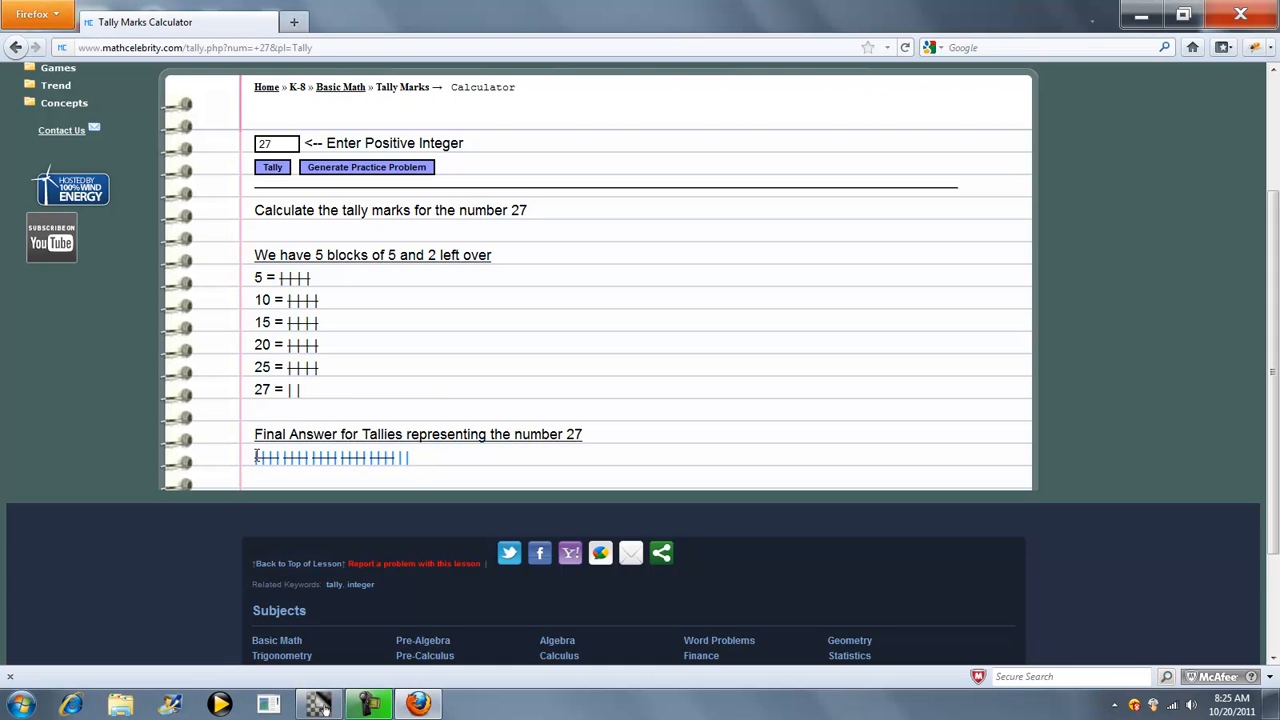
pyautogui.scroll(3)
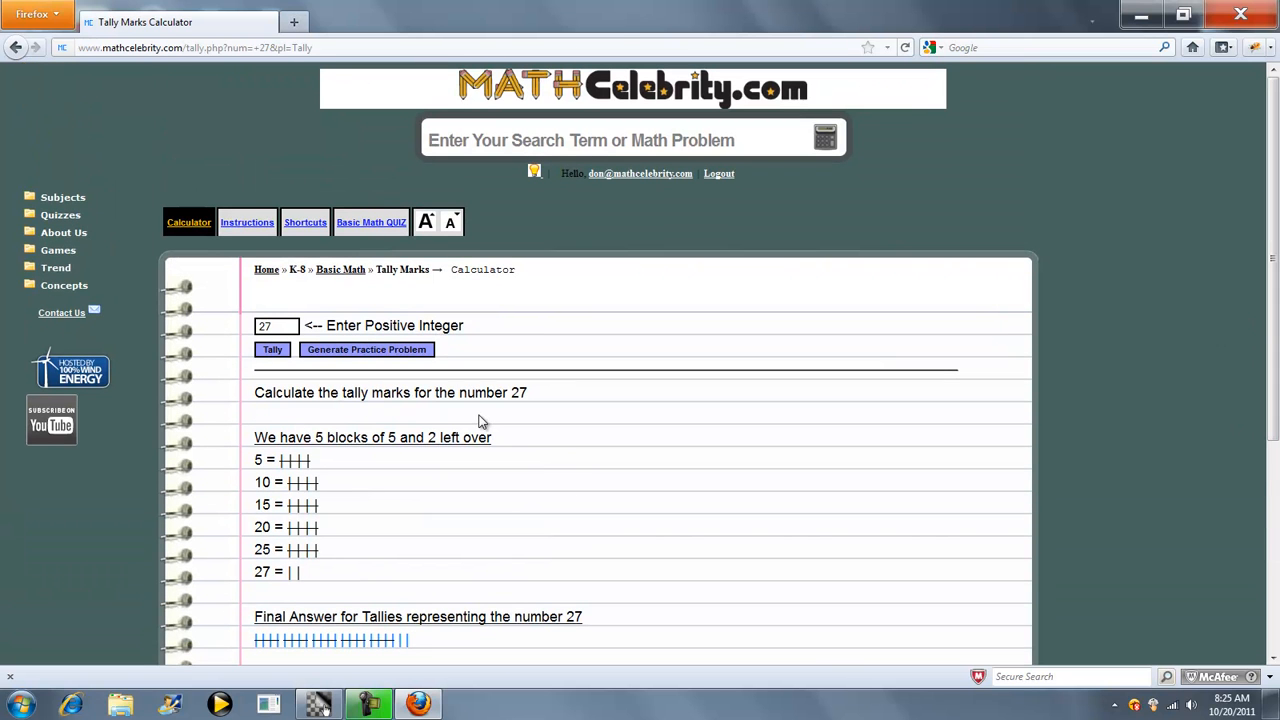
pyautogui.moveTo(348, 358)
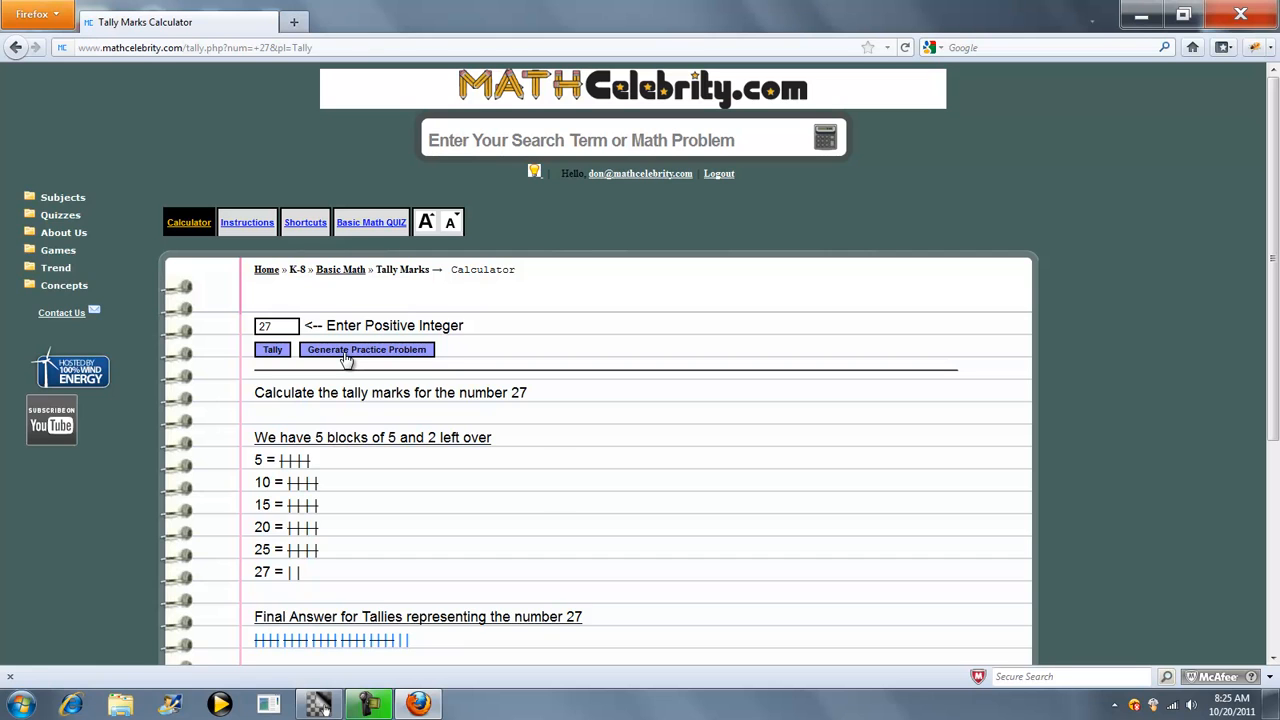
# Step: Generate practice problems three times, producing 3, then 19, then 22
pyautogui.click(364, 348)
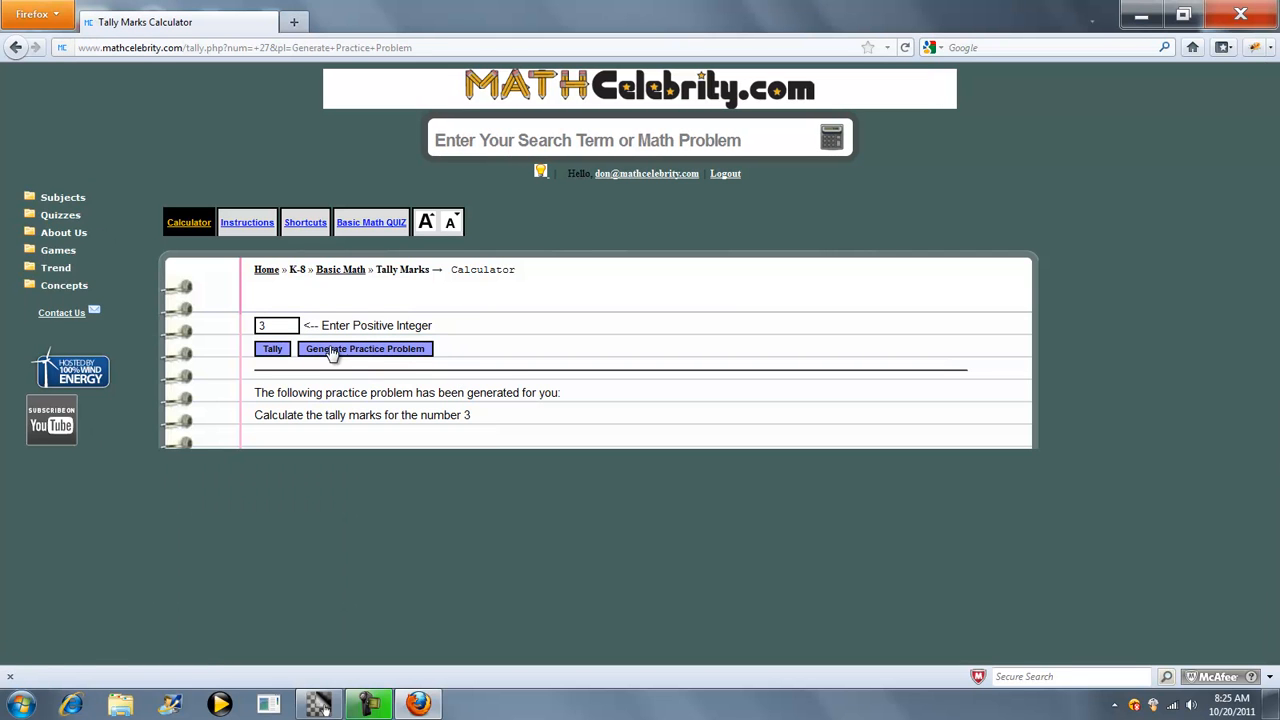
pyautogui.click(364, 348)
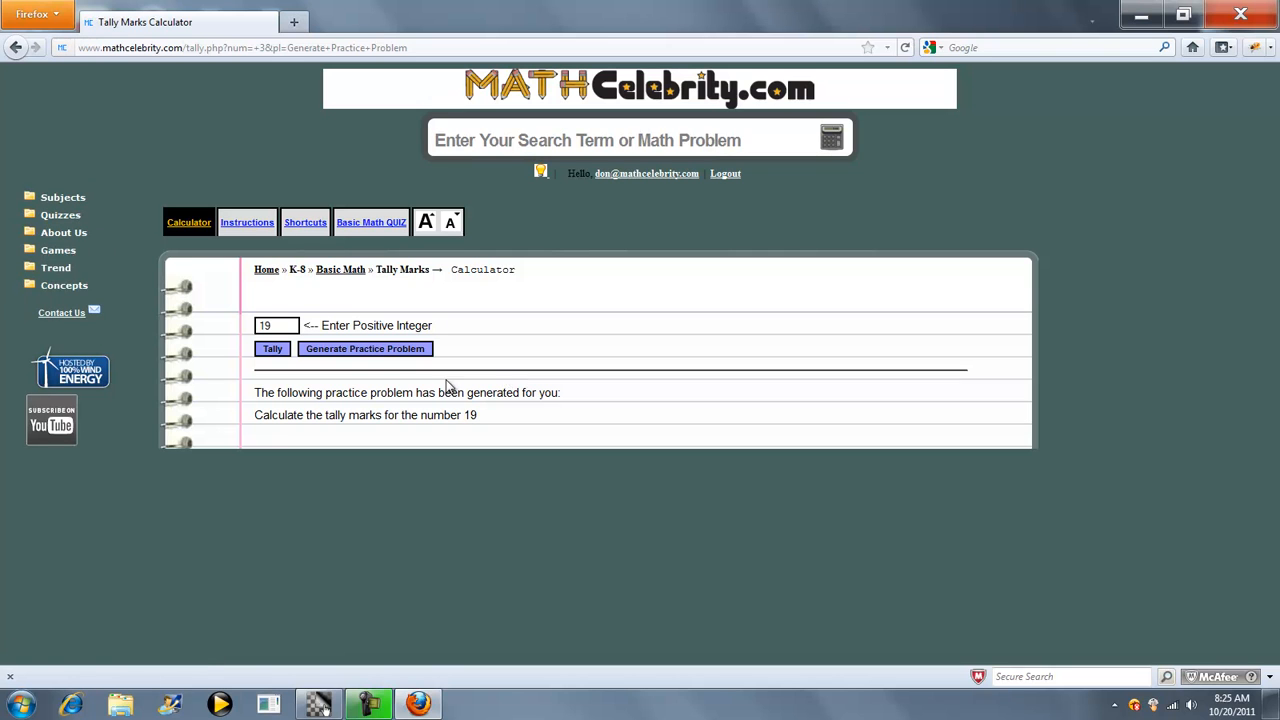
pyautogui.click(364, 348)
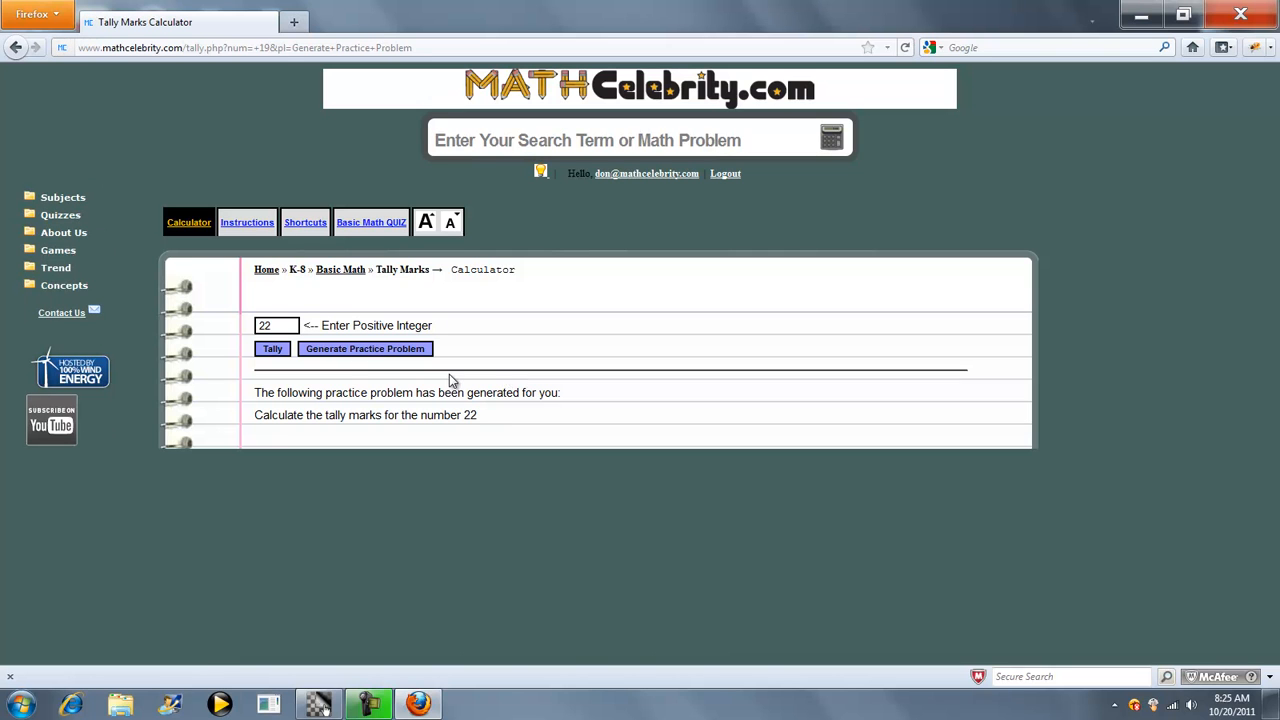
pyautogui.moveTo(394, 388)
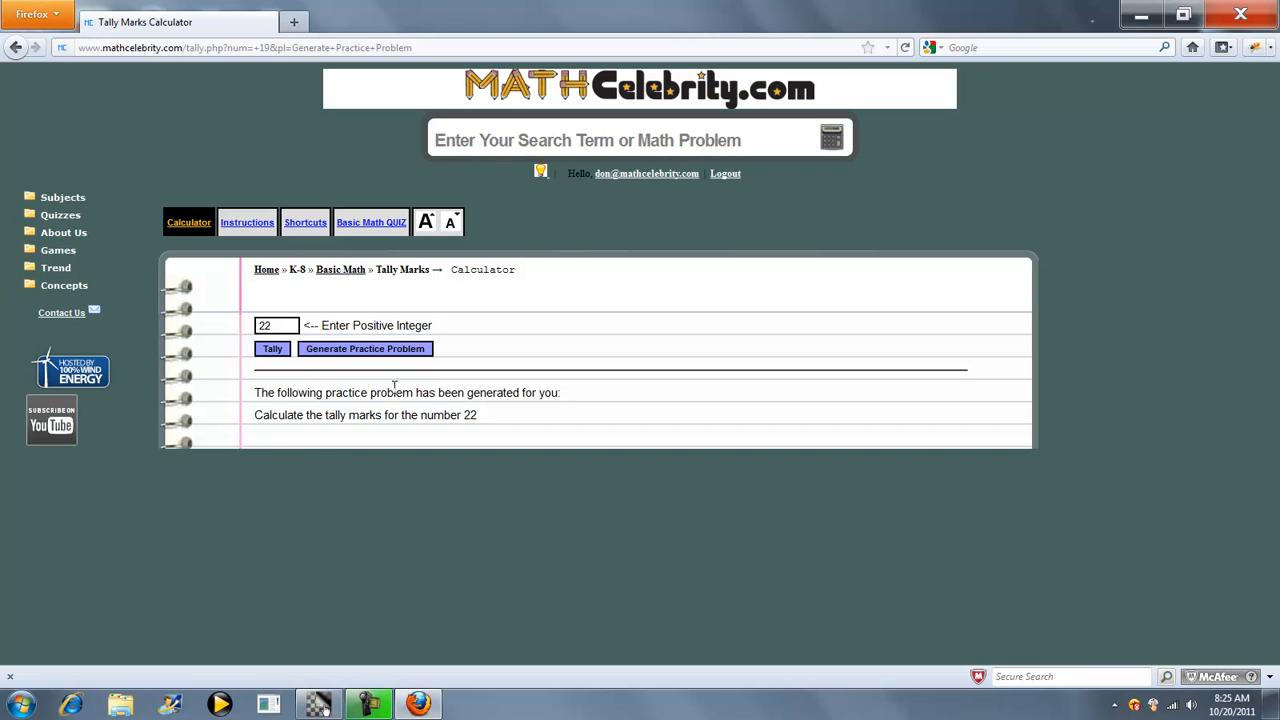
pyautogui.moveTo(308, 384)
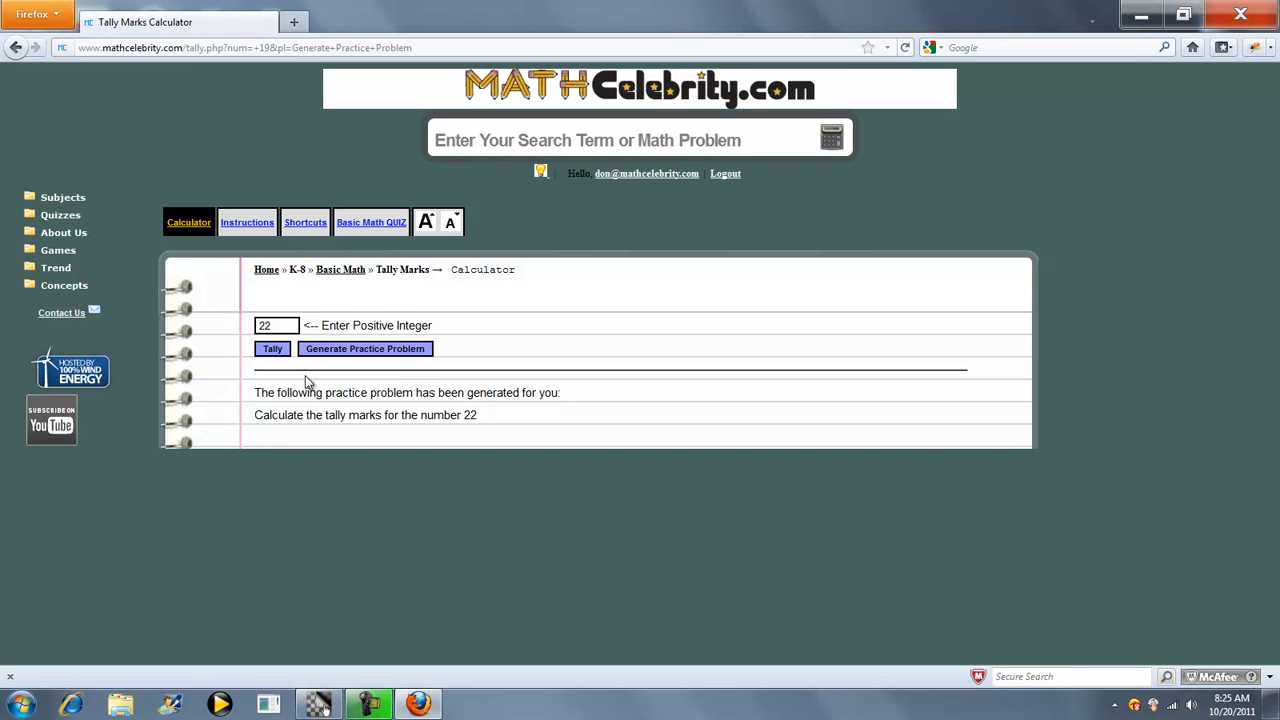
# Step: Tally the practice number 22: four blocks of five plus two left over
pyautogui.click(272, 348)
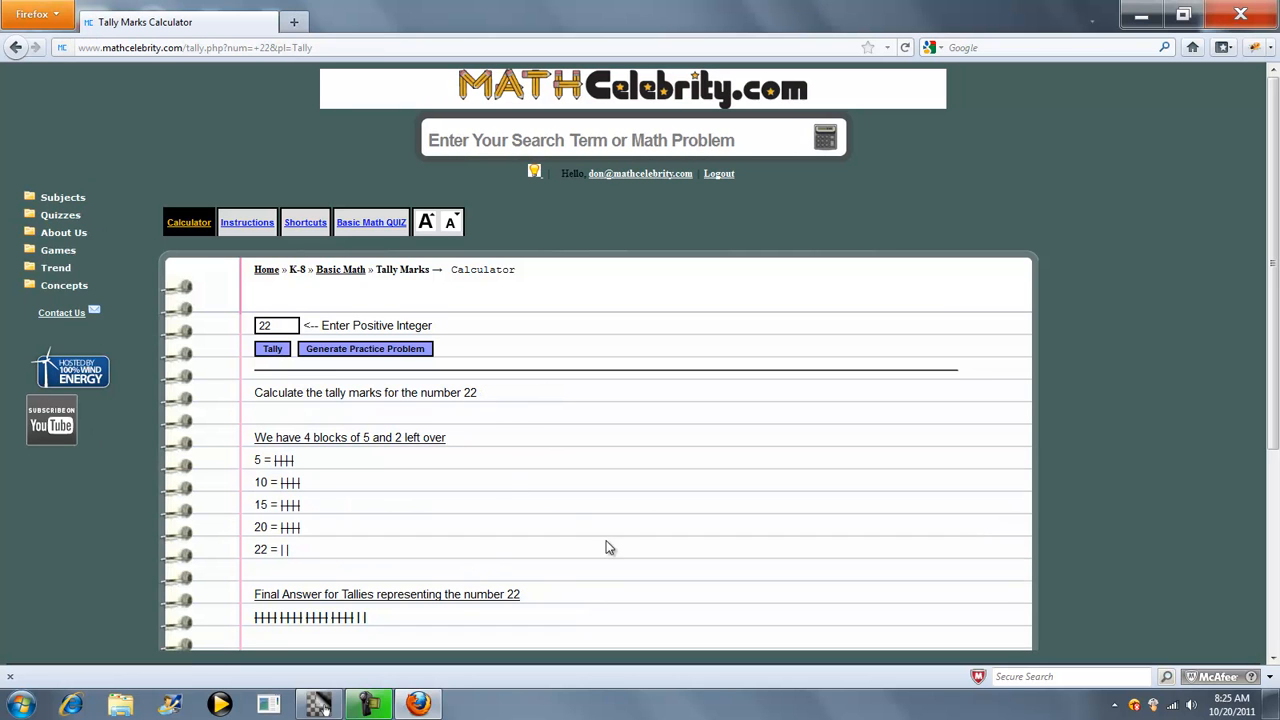
pyautogui.moveTo(516, 490)
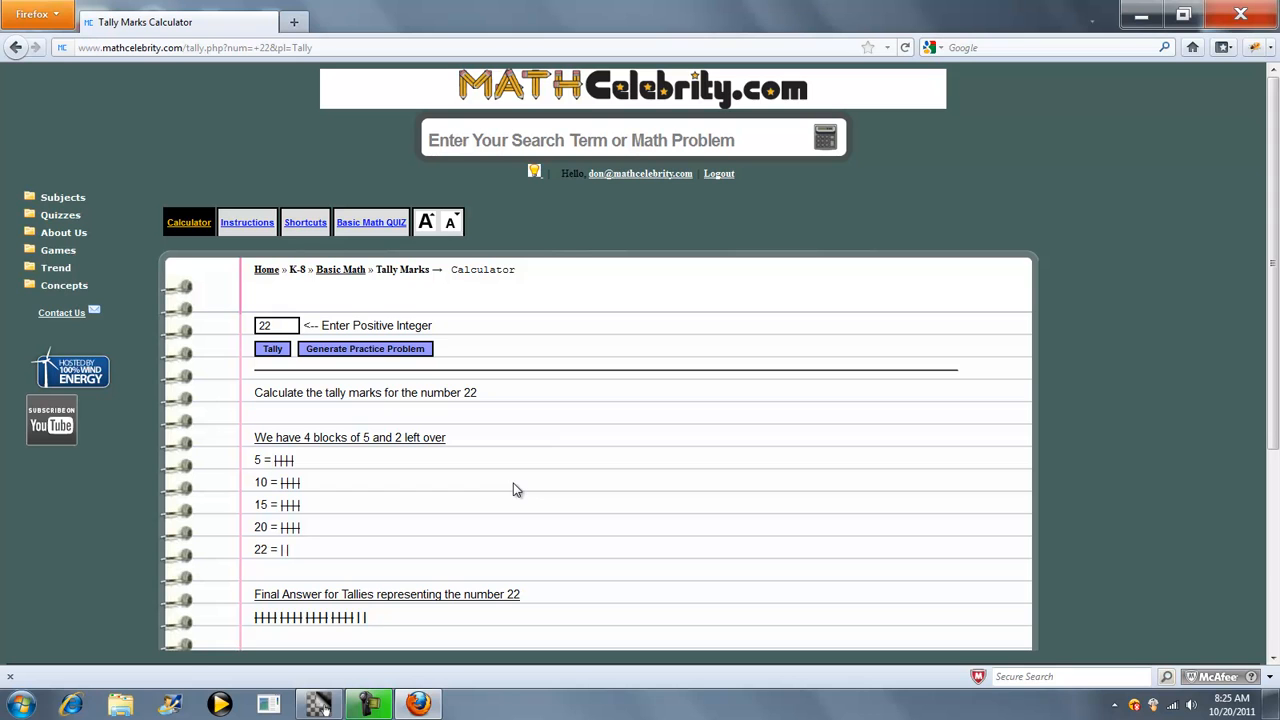
pyautogui.moveTo(62, 312)
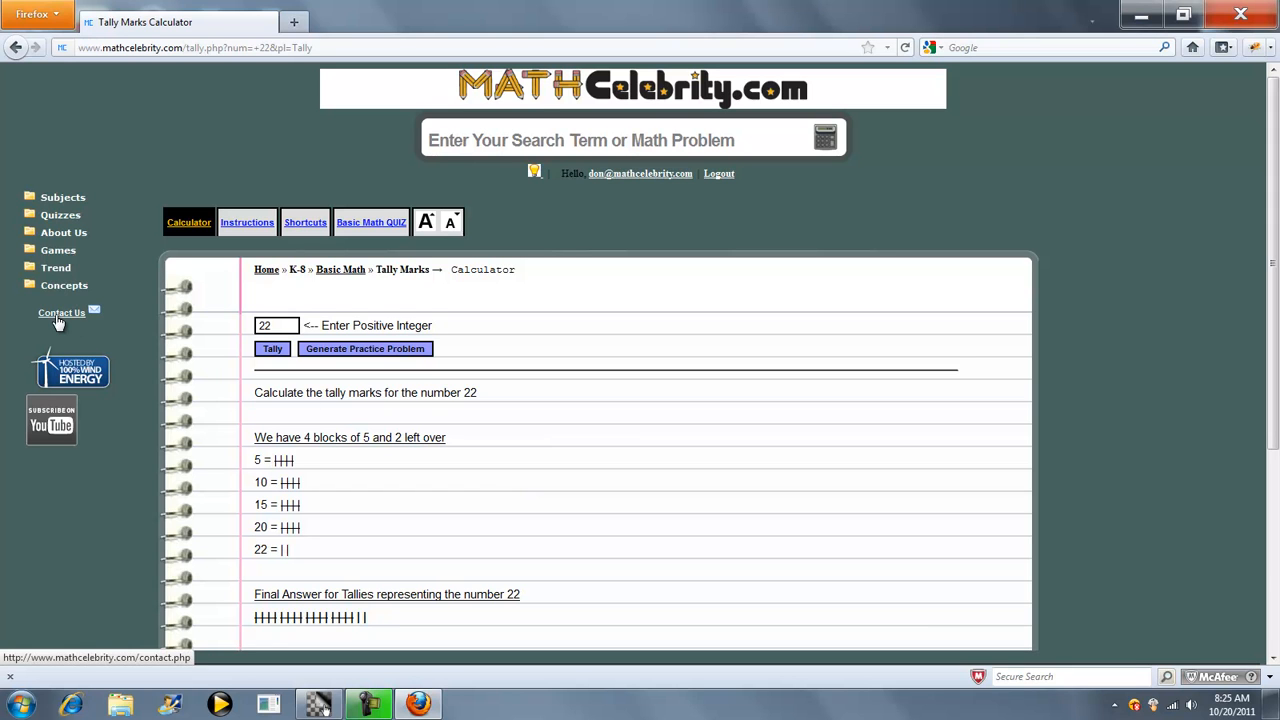
pyautogui.moveTo(548, 412)
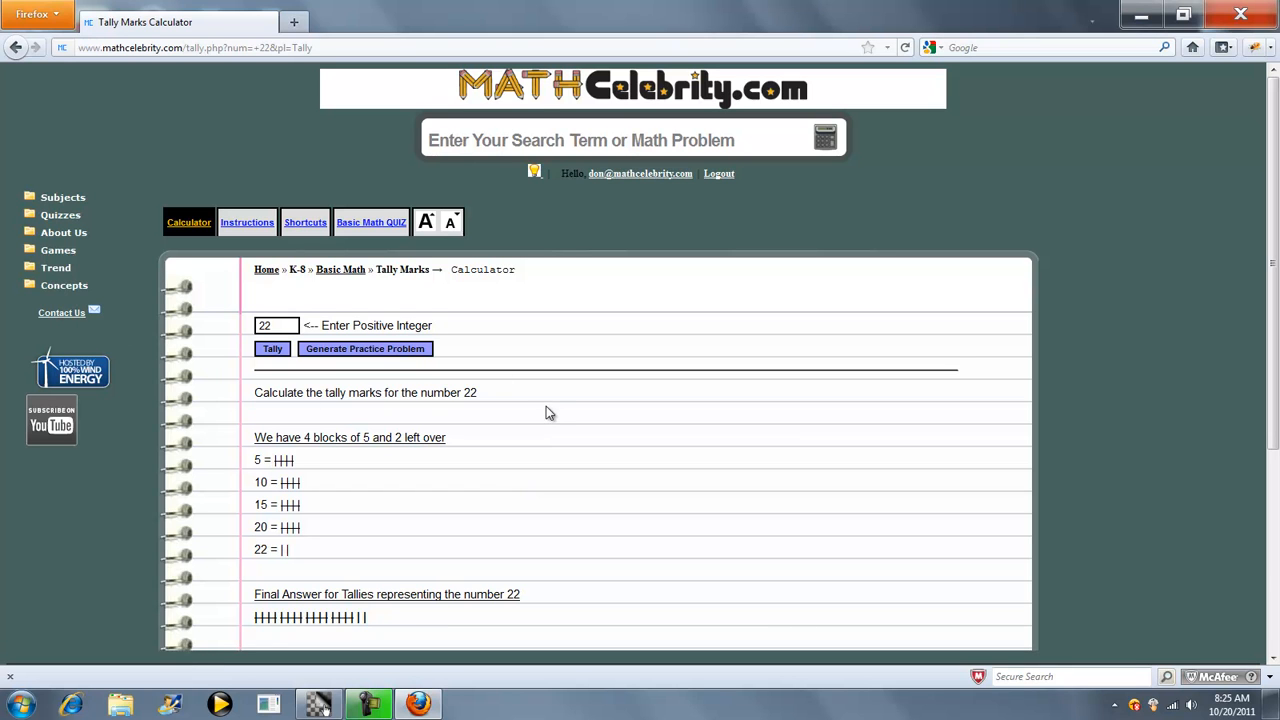